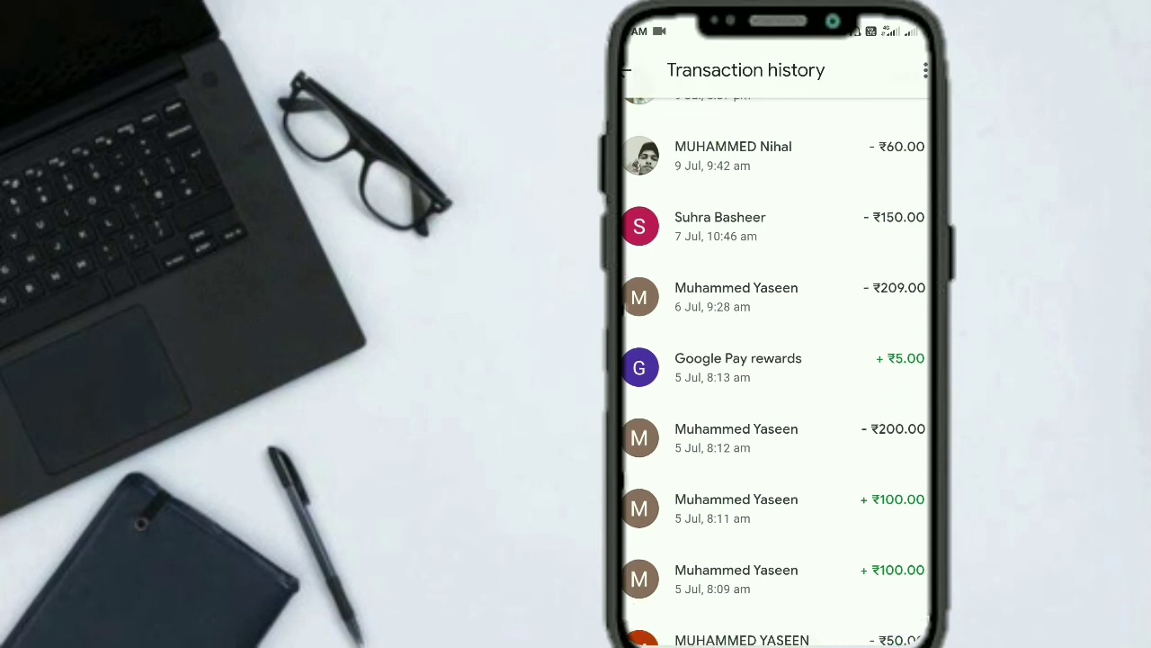
# - Scroll down to the Google Pay experience section and open Manage experience
pyautogui.scroll(-3)
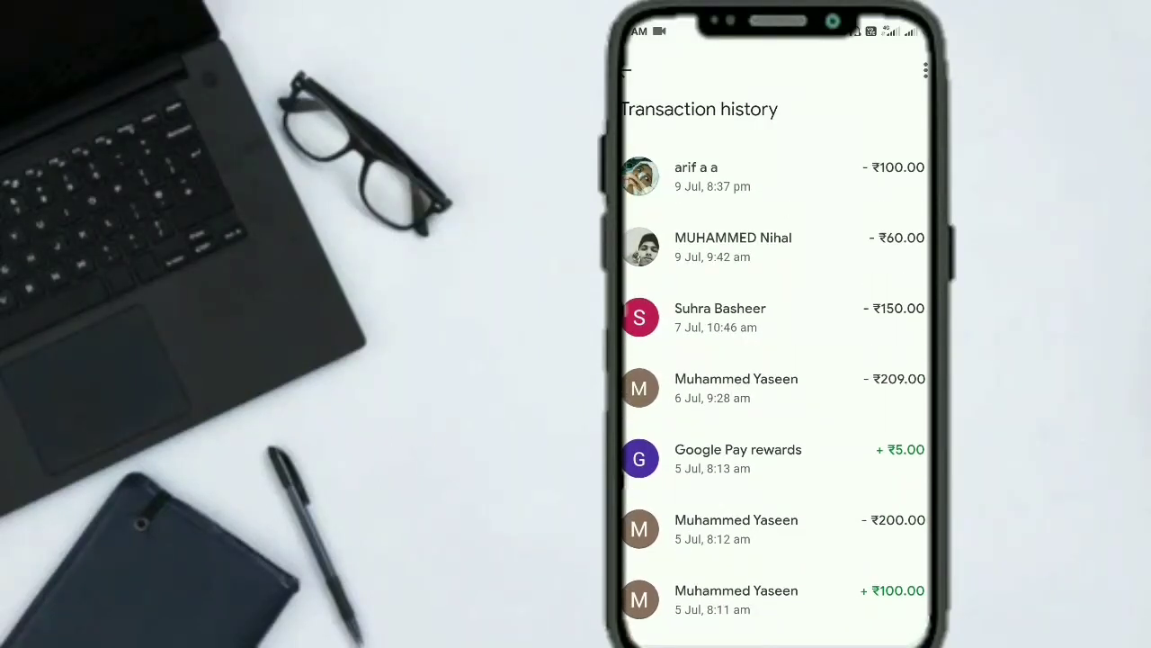
pyautogui.scroll(-3)
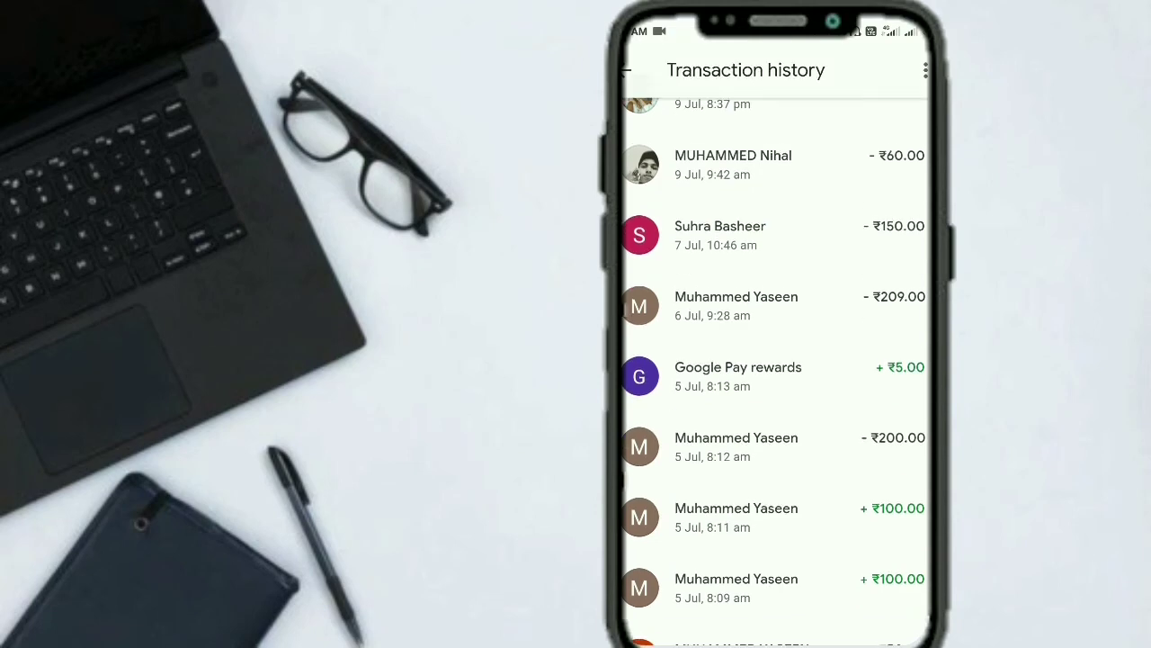
pyautogui.scroll(-3)
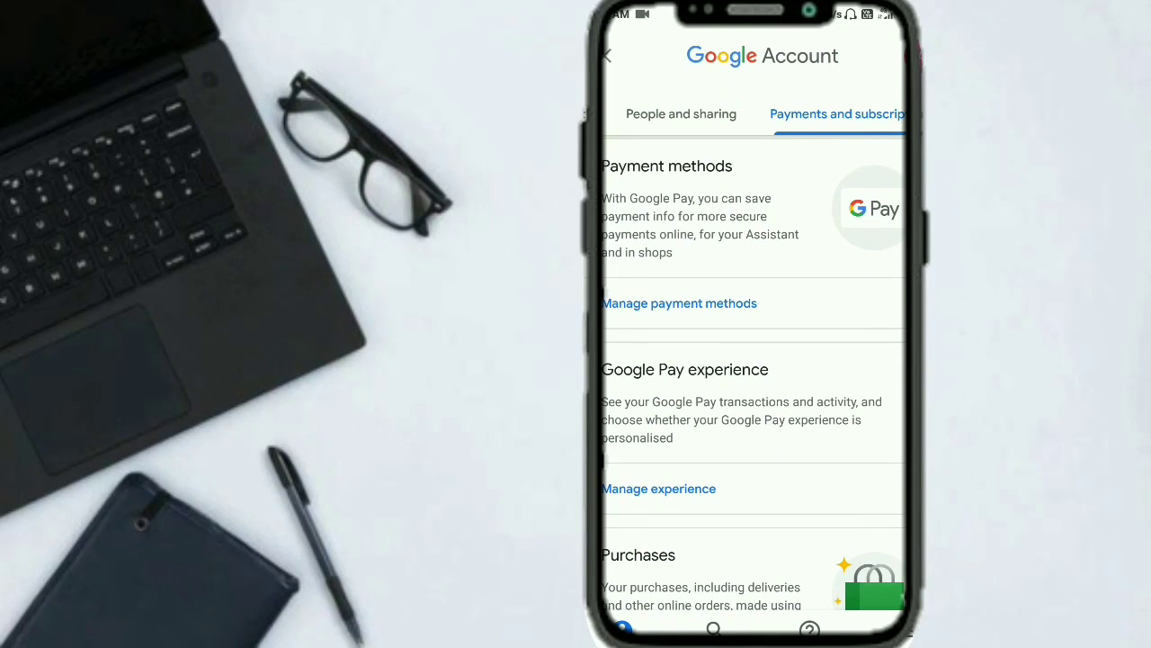
pyautogui.scroll(-3)
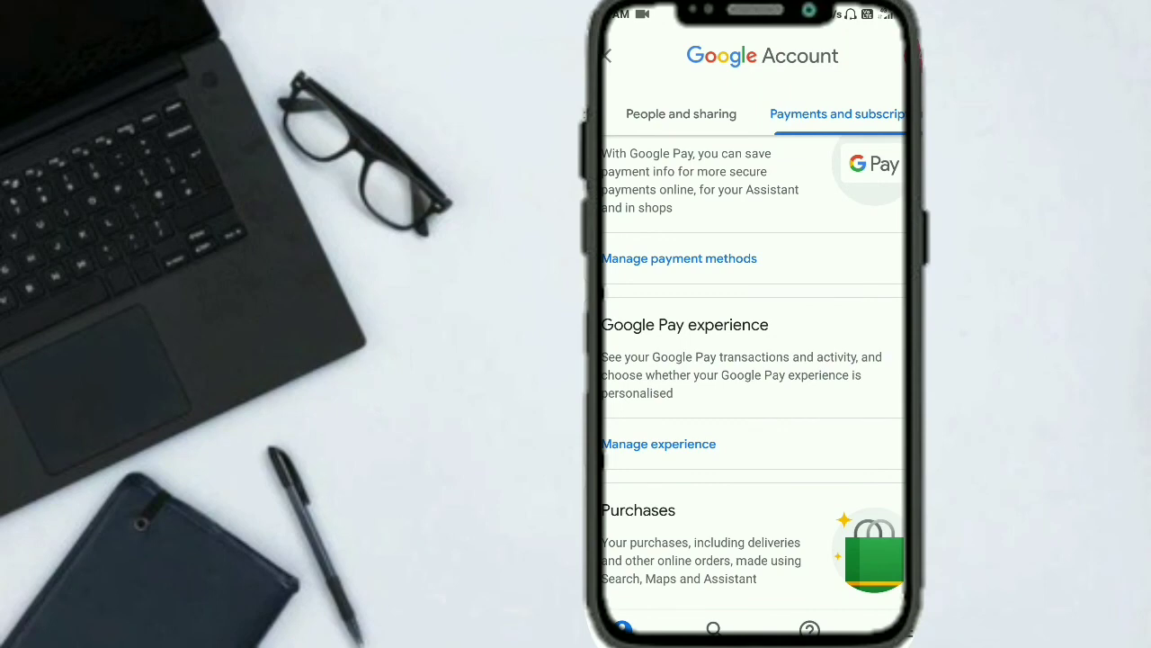
pyautogui.scroll(-3)
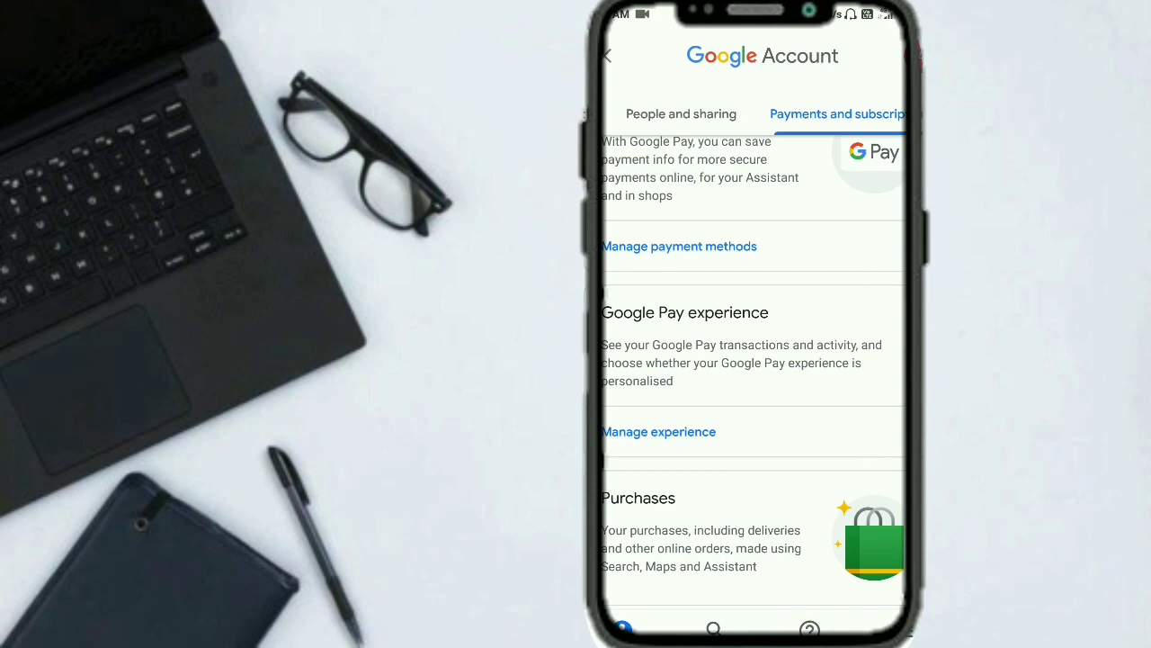
pyautogui.click(659, 431)
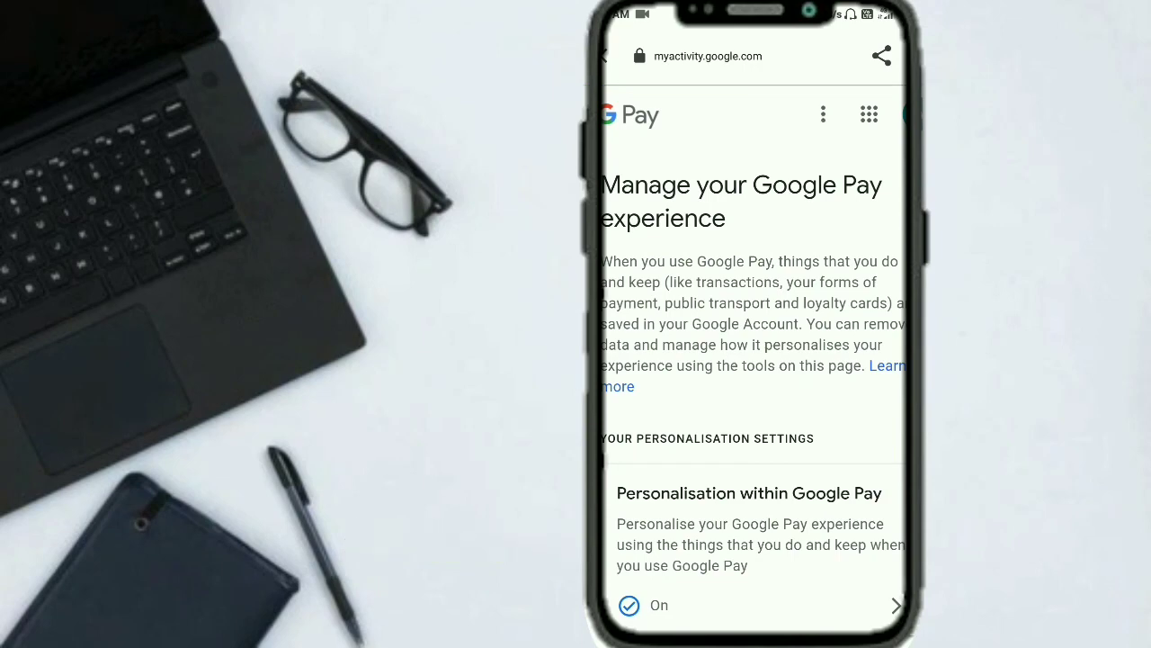
pyautogui.scroll(-3)
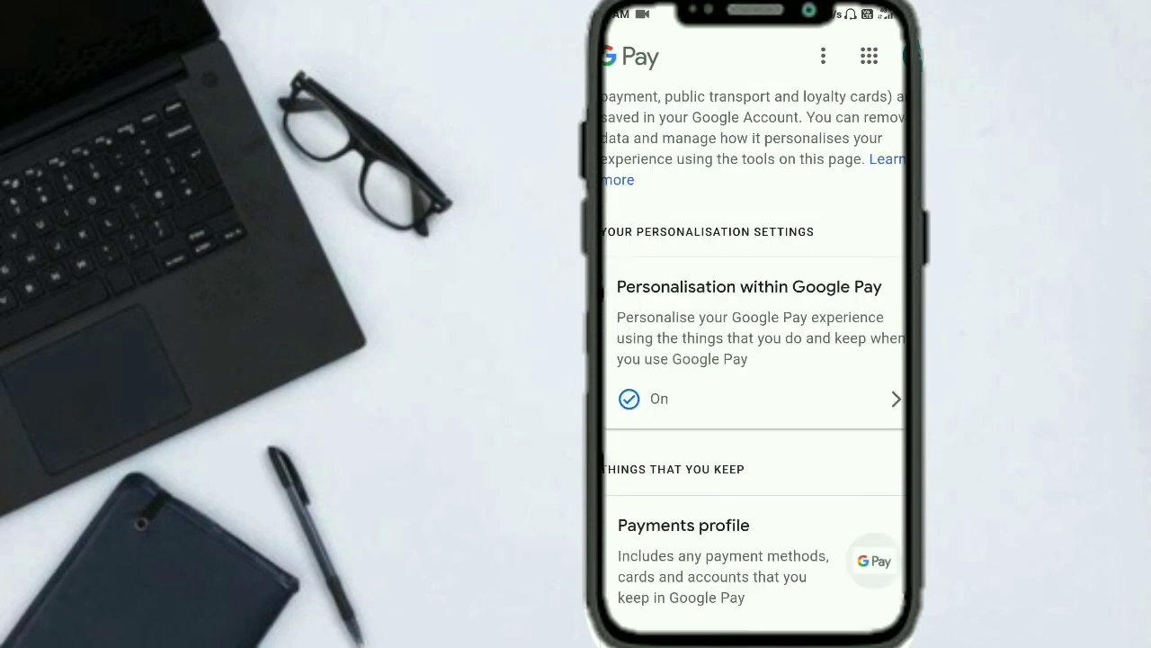
pyautogui.scroll(-3)
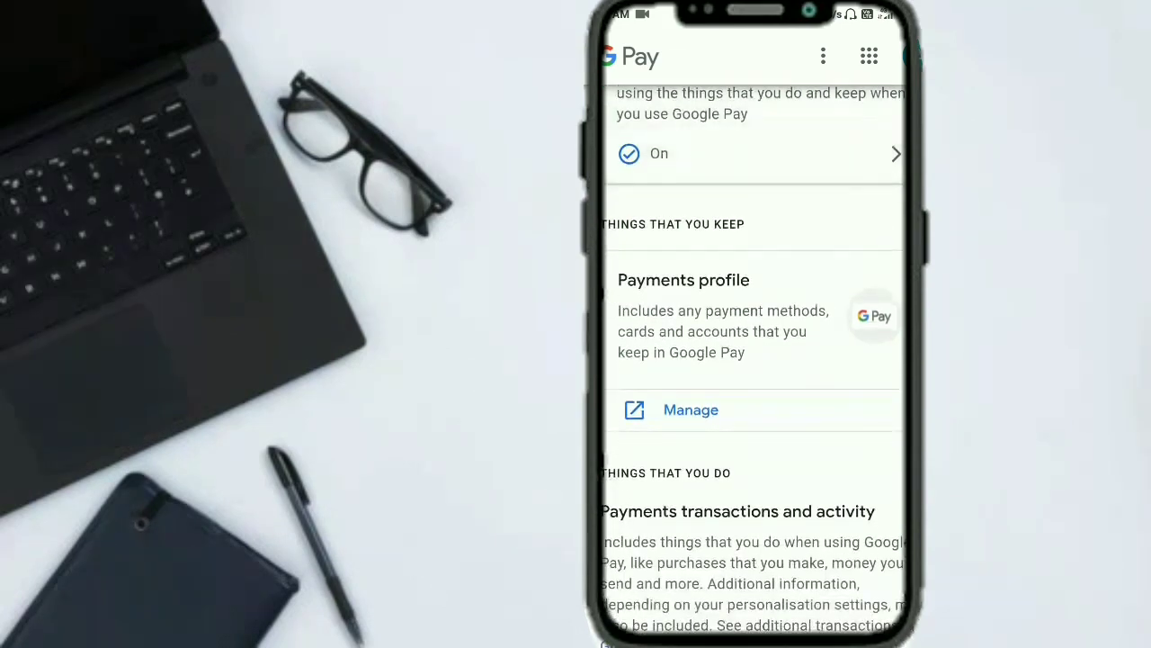
pyautogui.scroll(-3)
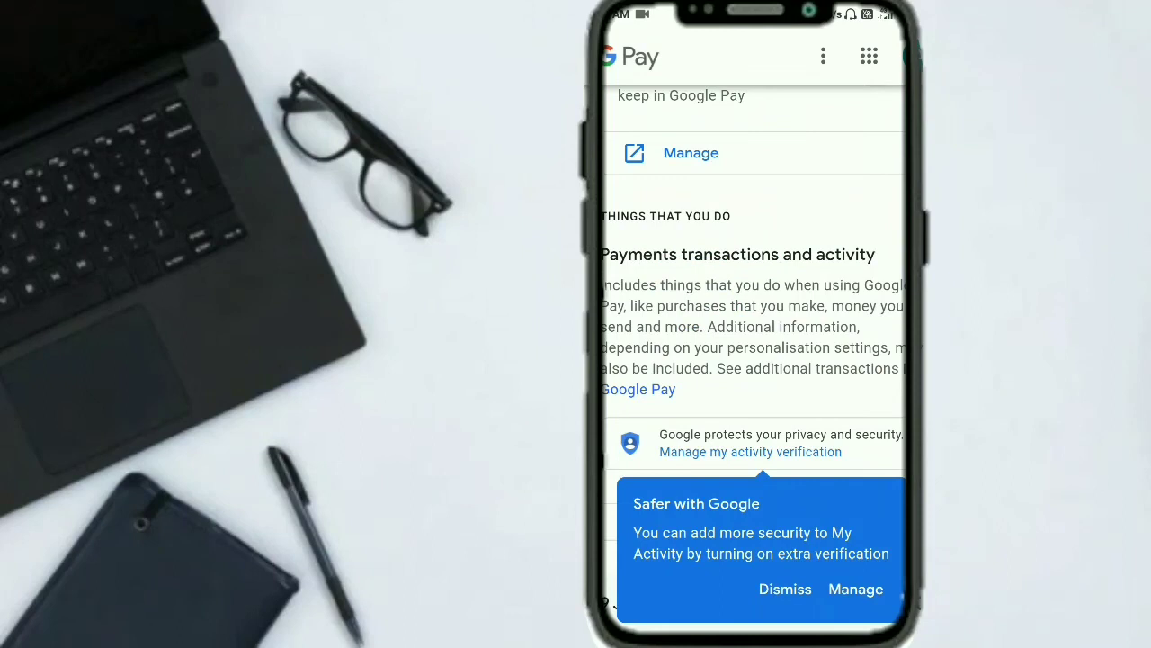
pyautogui.scroll(-3)
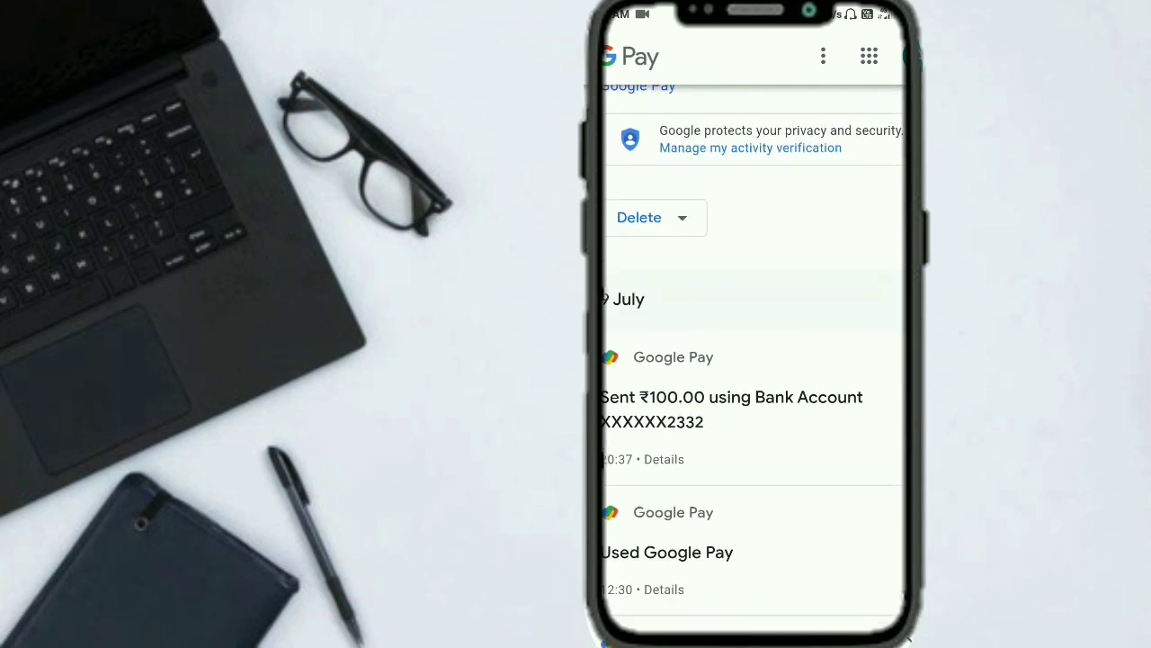
pyautogui.scroll(-3)
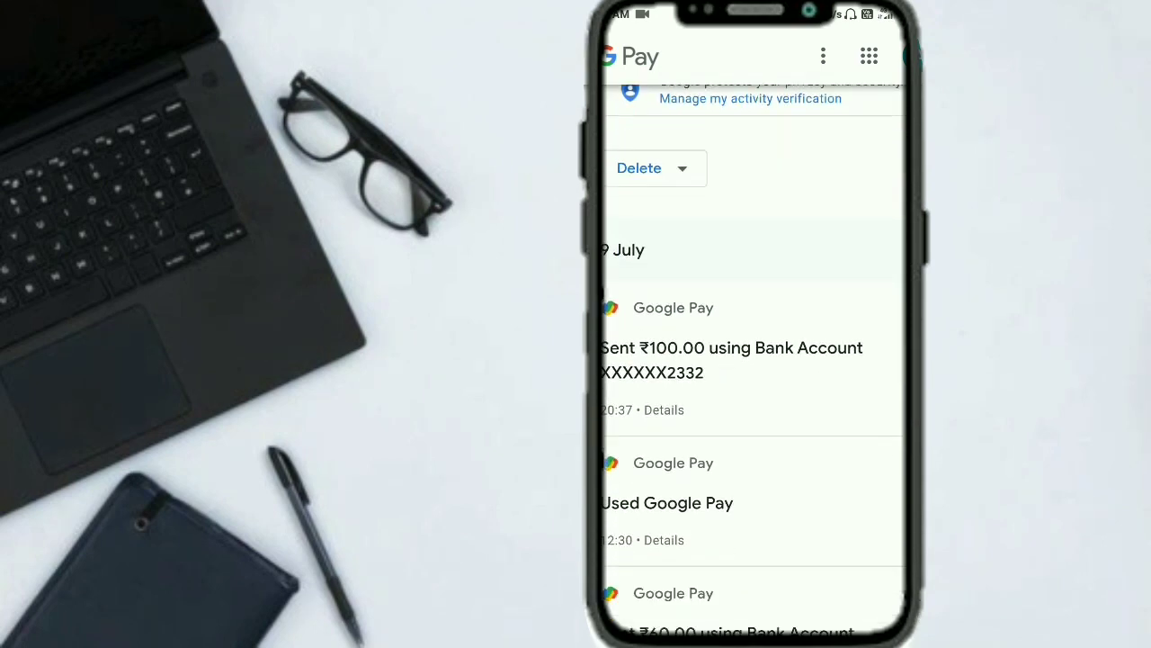
pyautogui.scroll(-3)
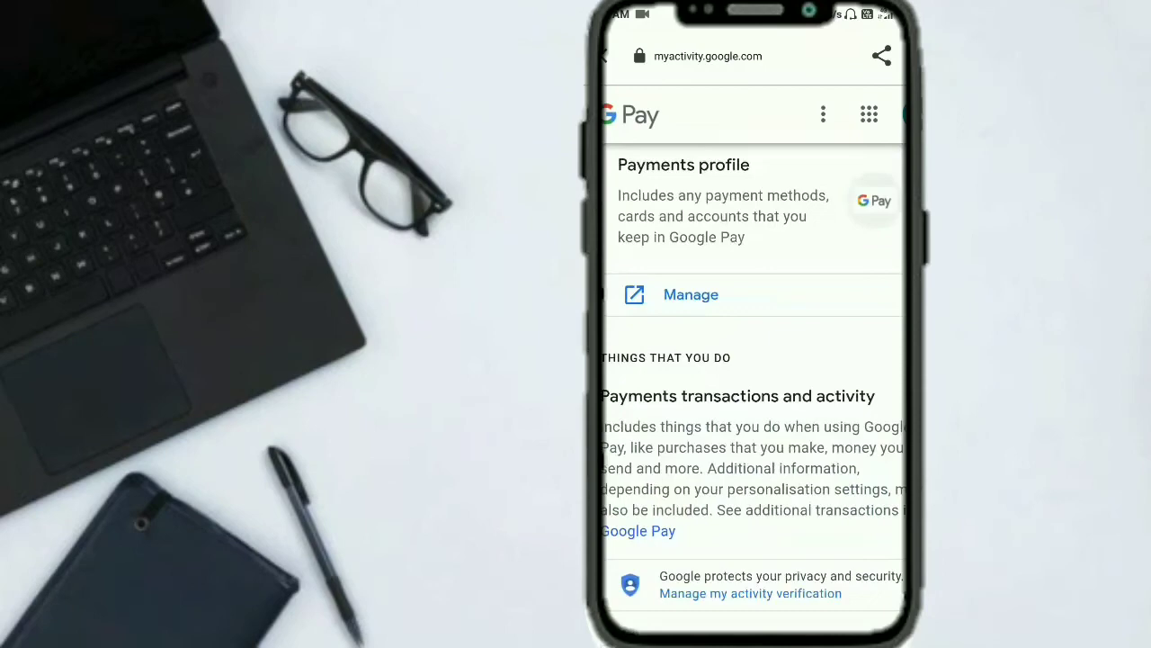
pyautogui.scroll(-3)
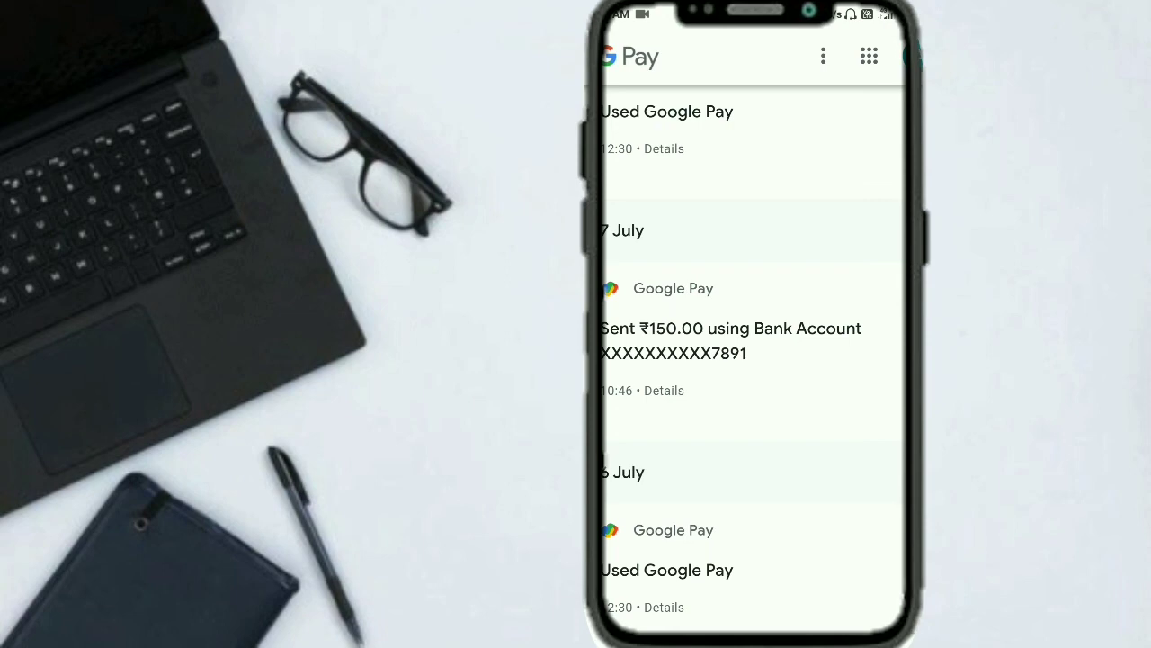
# - Scroll down the My Activity list to the Google Pay transaction to delete
pyautogui.scroll(-3)
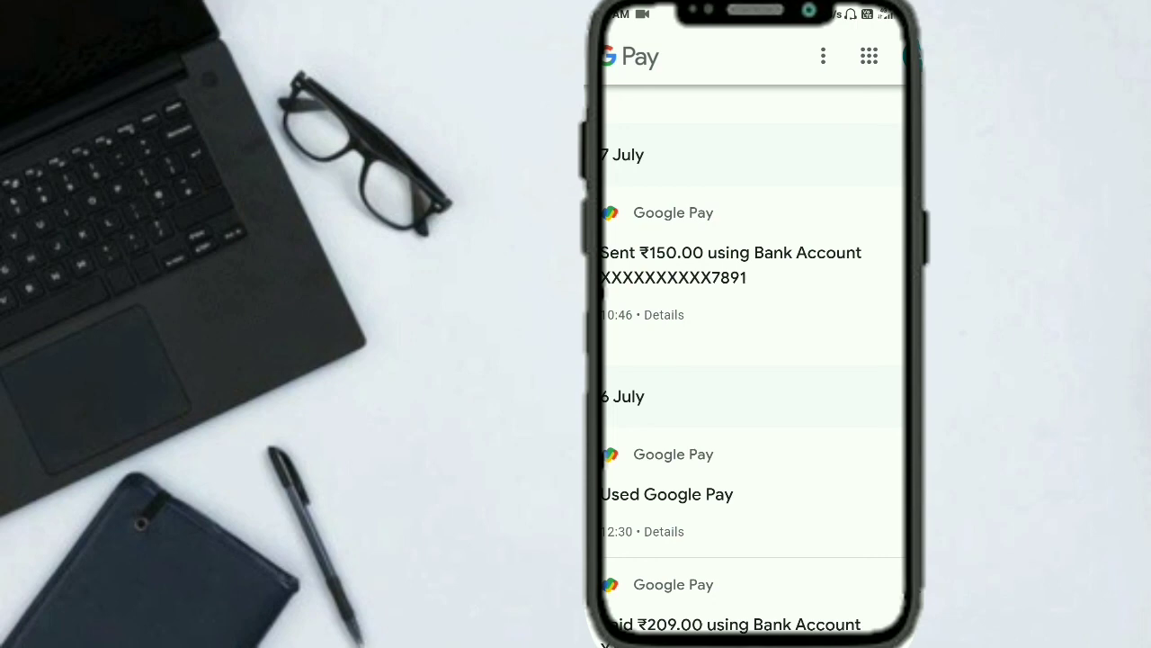
pyautogui.scroll(-3)
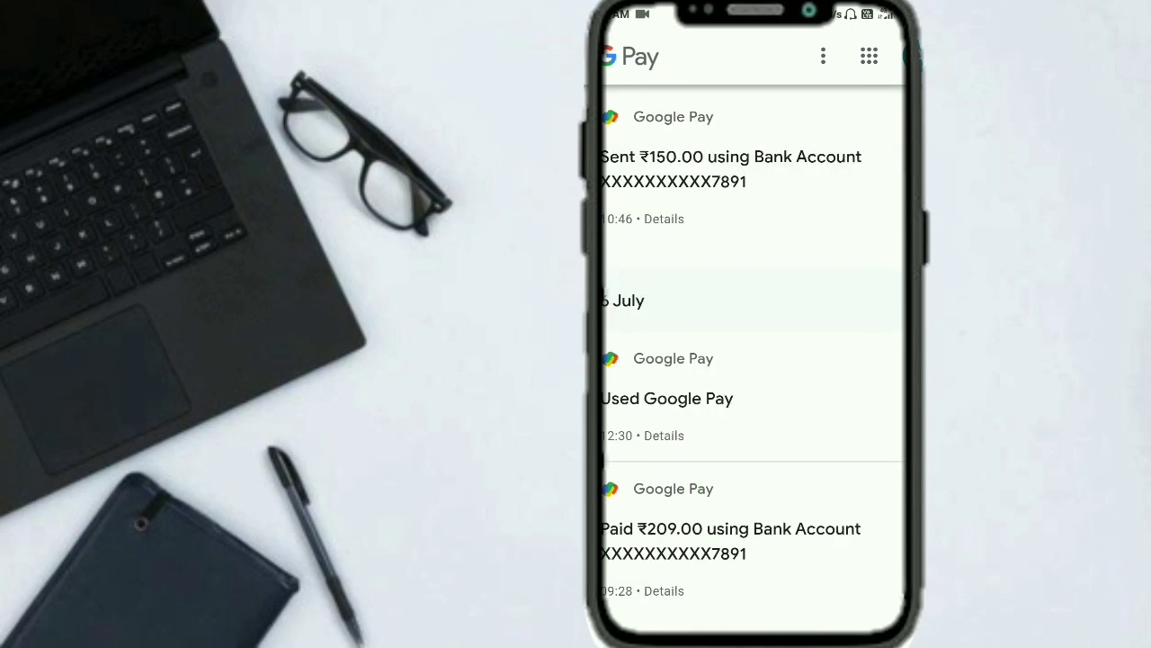
pyautogui.scroll(-3)
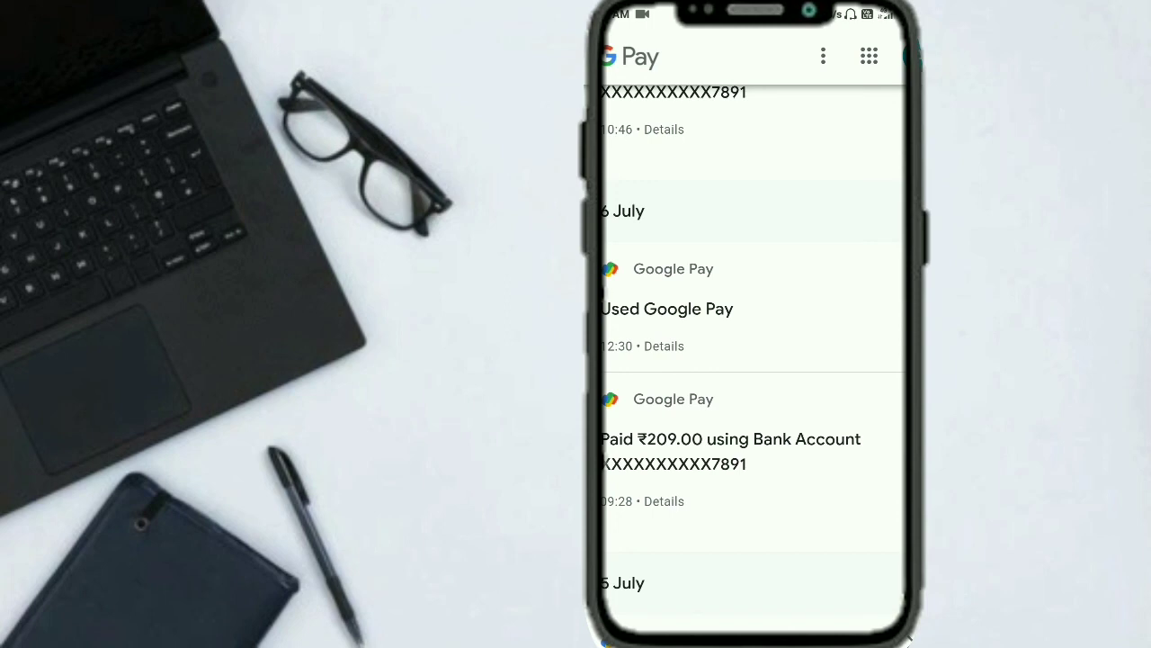
pyautogui.scroll(-3)
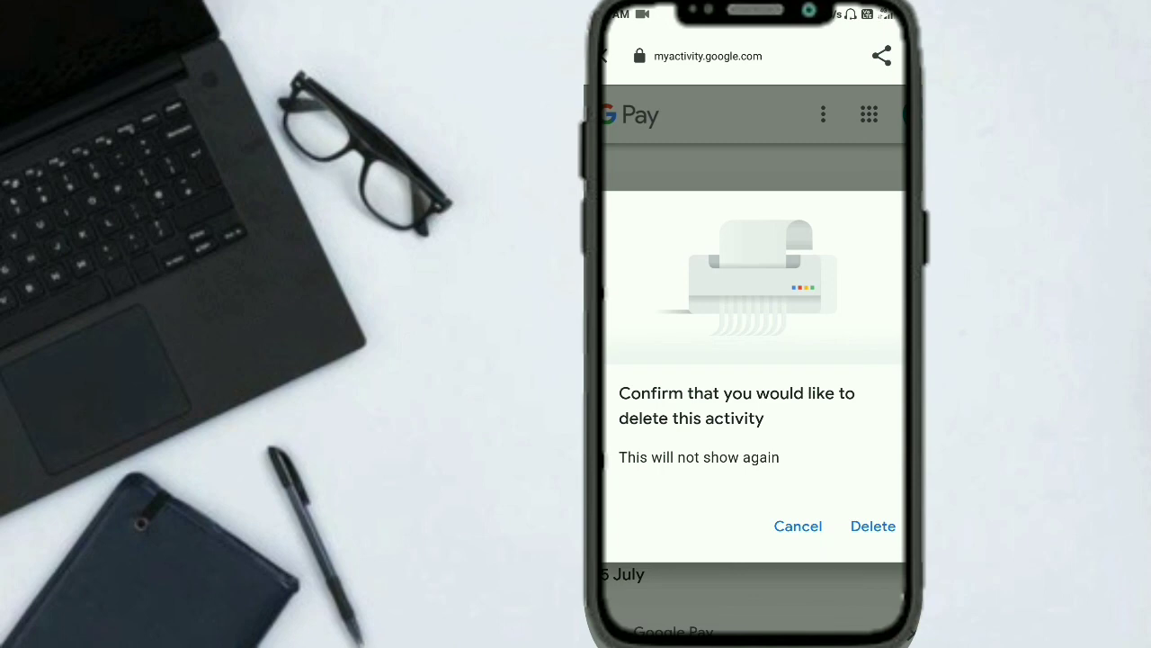
# - Confirm deleting the Google Pay transaction activity
pyautogui.click(872, 526)
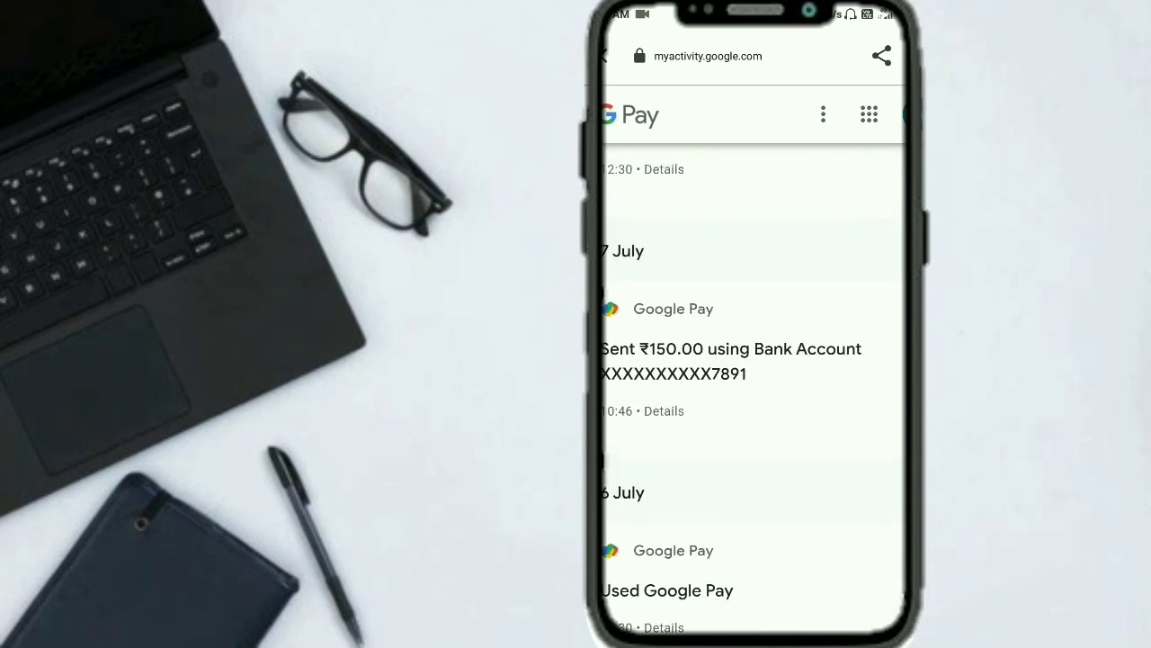
# - Check the updated activity list, then leave My Activity for the home screen
pyautogui.scroll(-3)
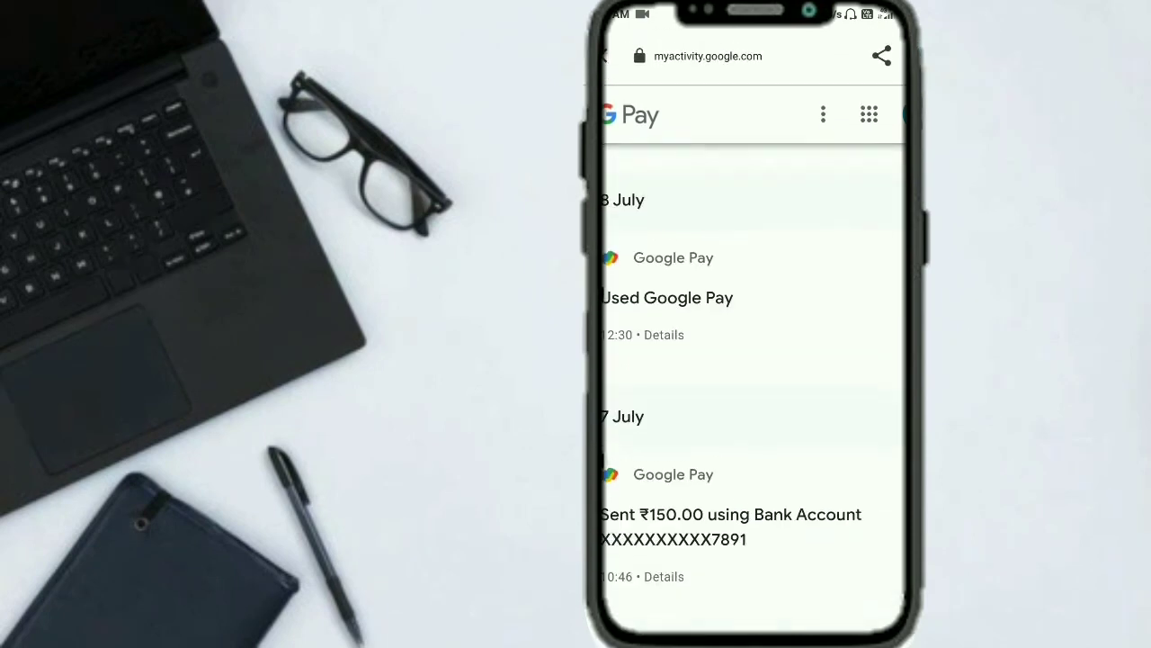
pyautogui.scroll(-3)
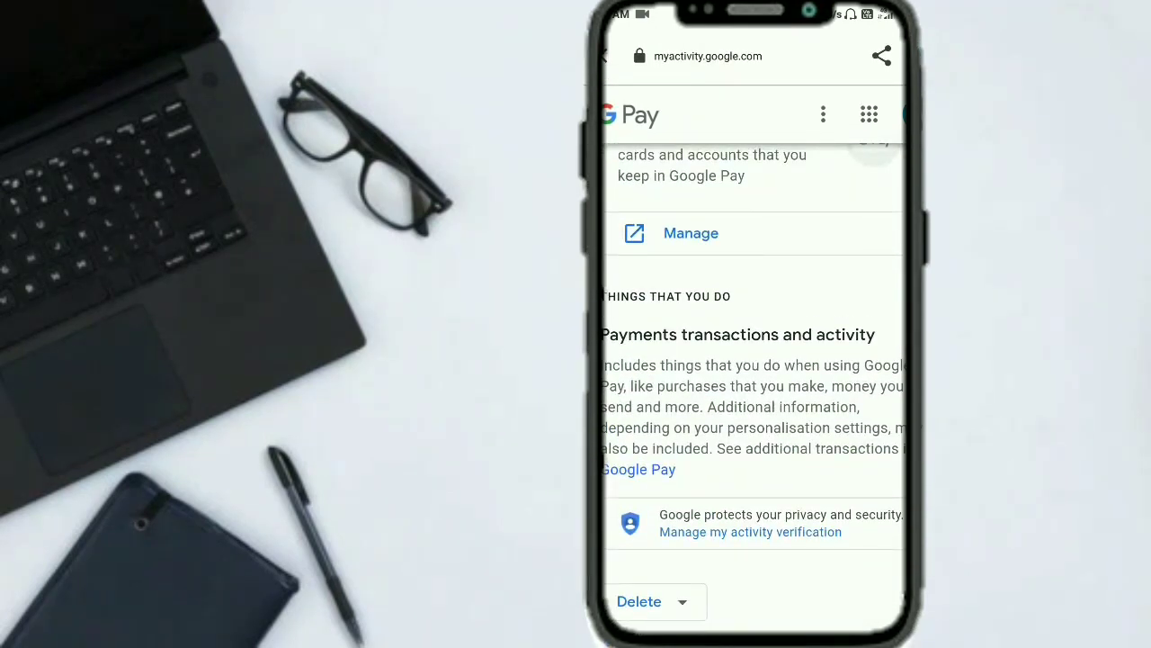
pyautogui.scroll(-3)
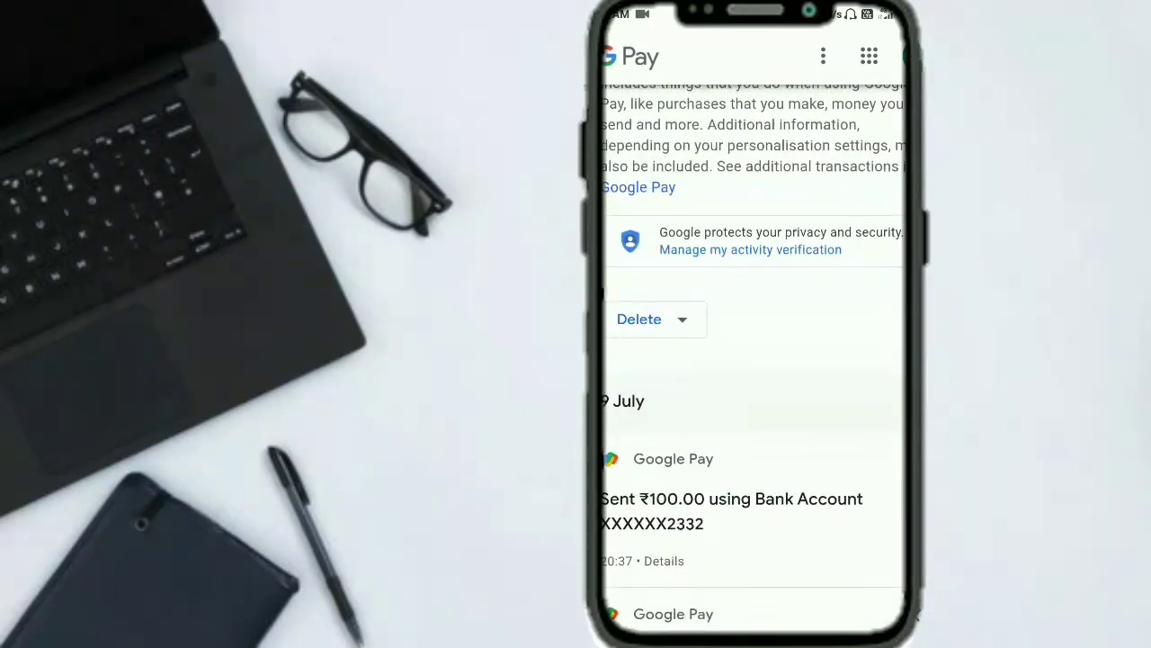
pyautogui.scroll(-3)
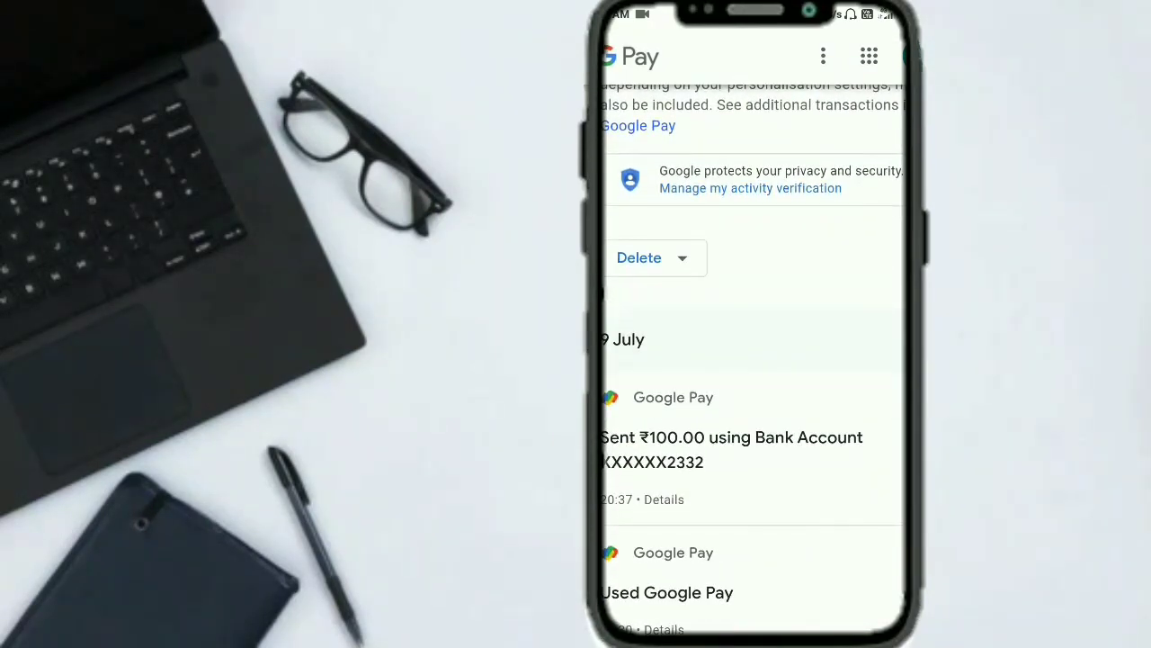
pyautogui.scroll(-3)
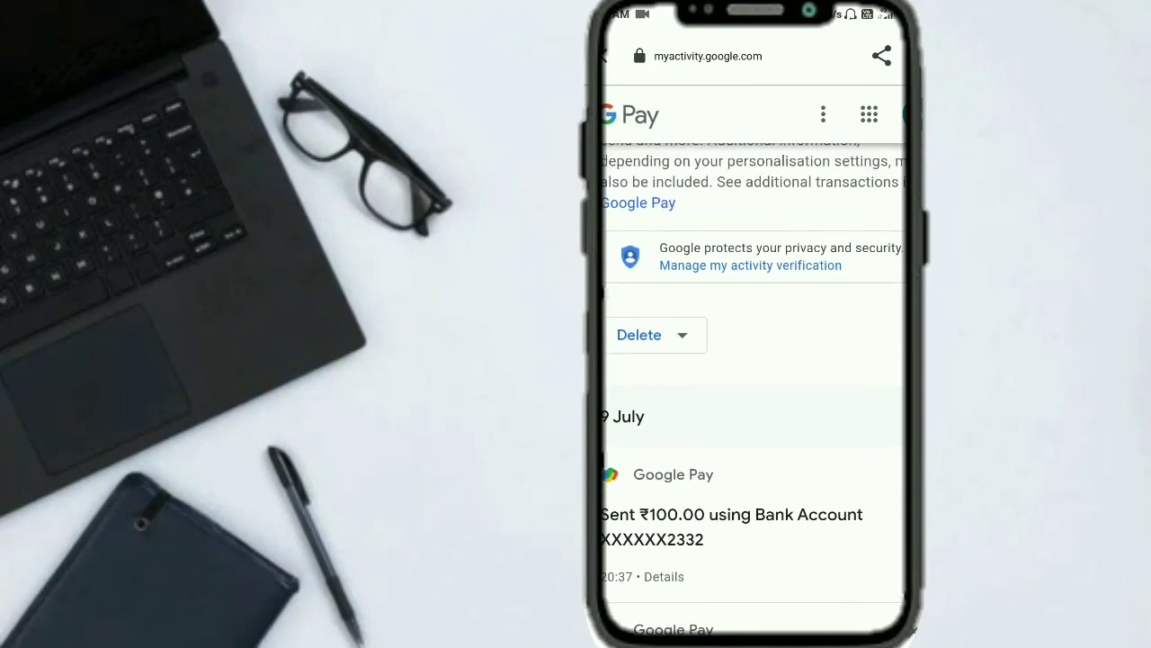
pyautogui.click(638, 334)
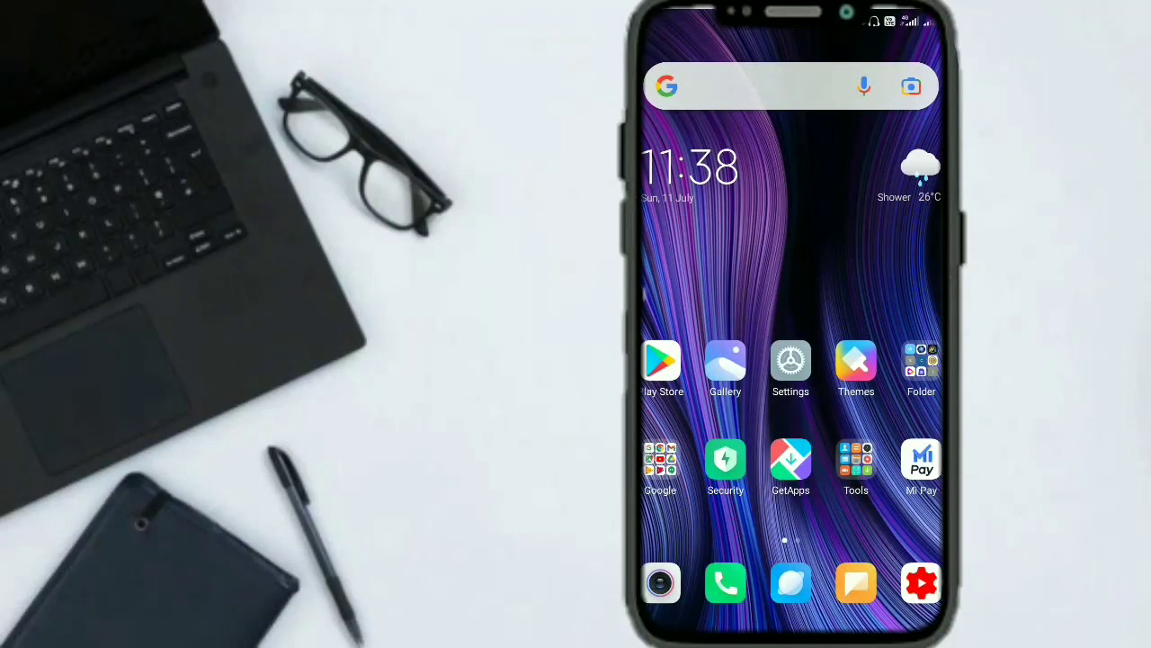
pyautogui.hscroll(-3)
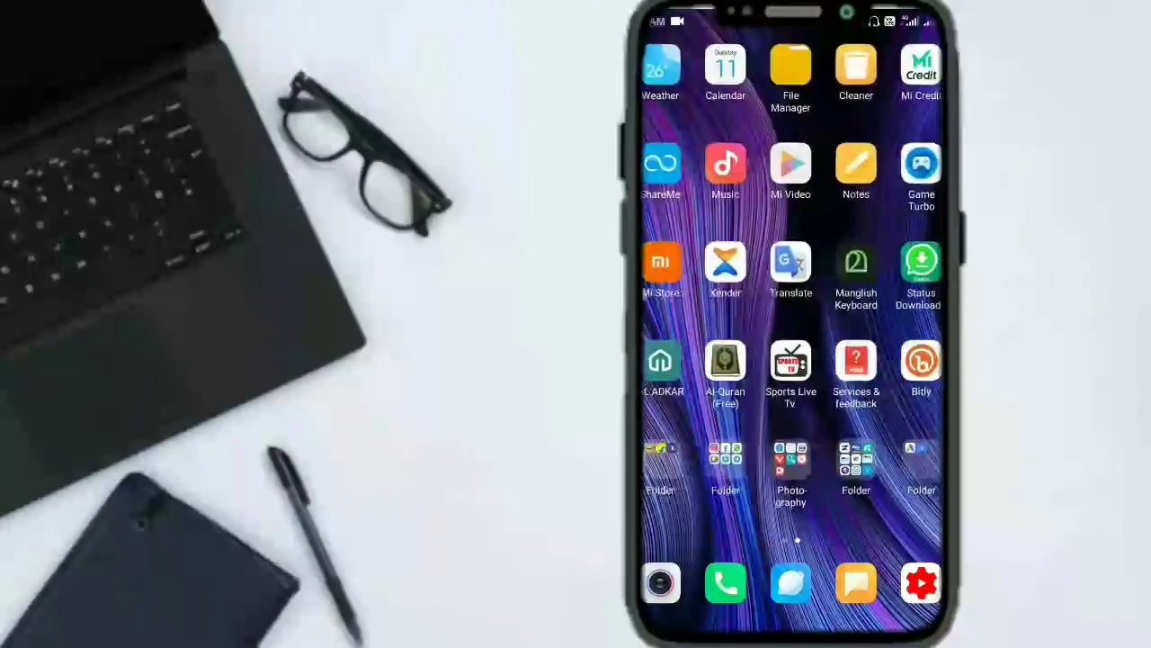